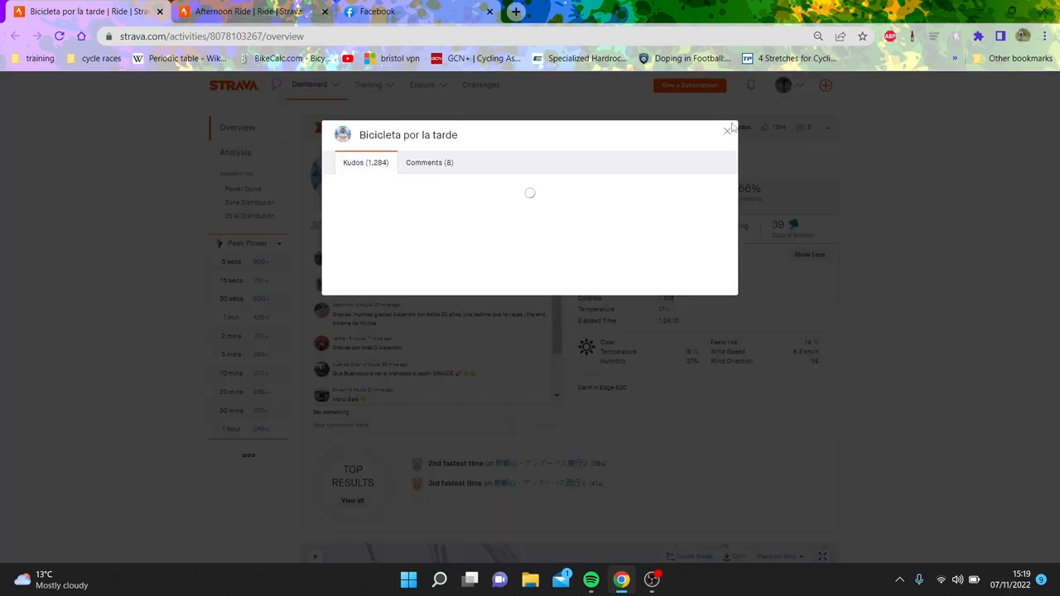
- Close the kudos list, give kudos to Sepp Kuss's Afternoon Ride, then return to Bicicleta por la tarde
{"action": "left_click", "coordinate": [727, 131]}
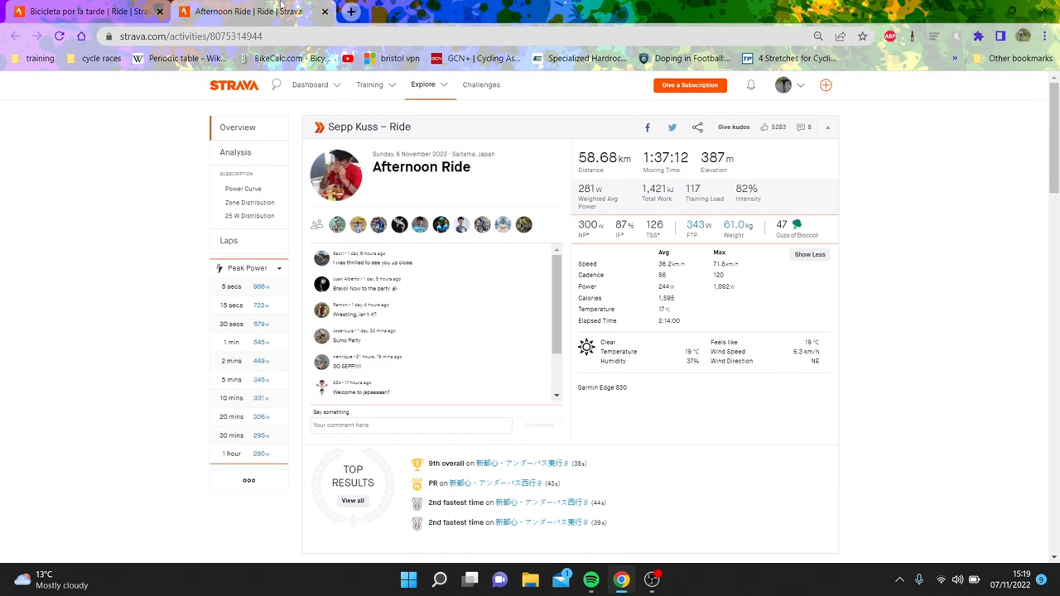
{"action": "left_click", "coordinate": [733, 126]}
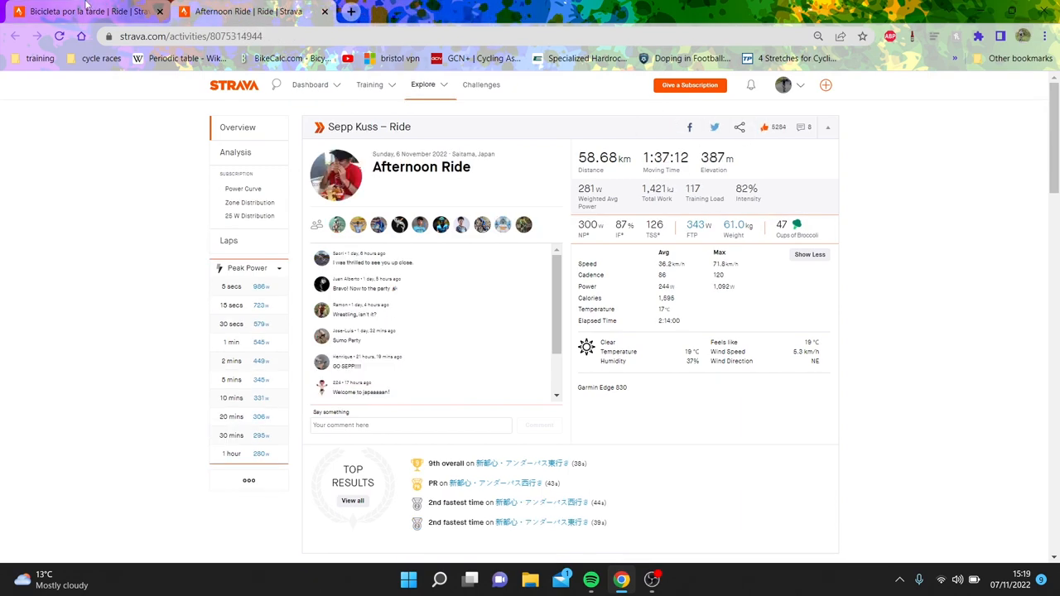
{"action": "left_click", "coordinate": [82, 10]}
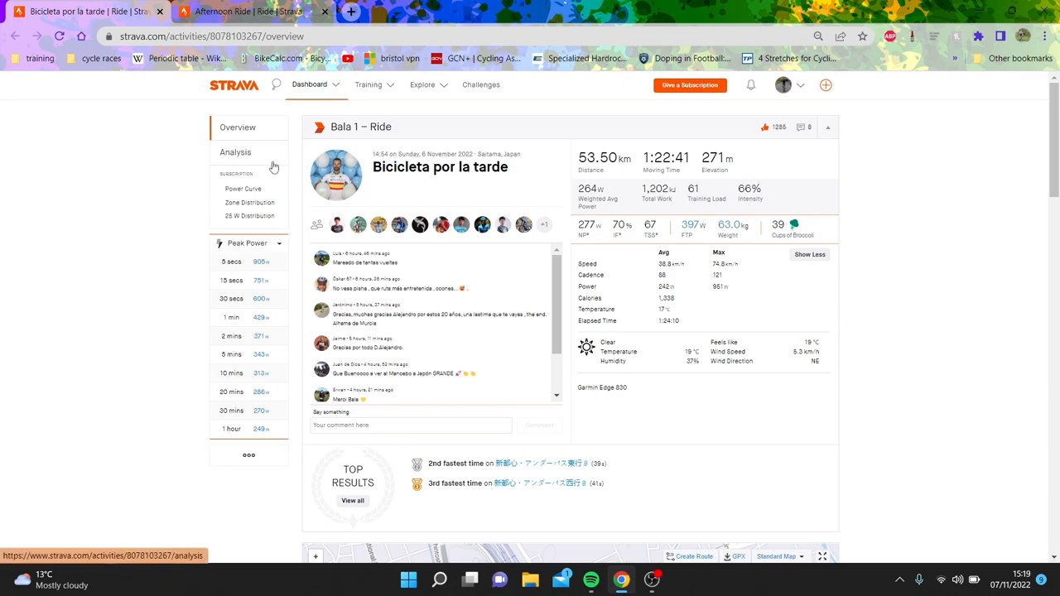
- Examine Bicicleta por la tarde's analysis charts and highlight its best 5-minute power effort
{"action": "left_click", "coordinate": [235, 151]}
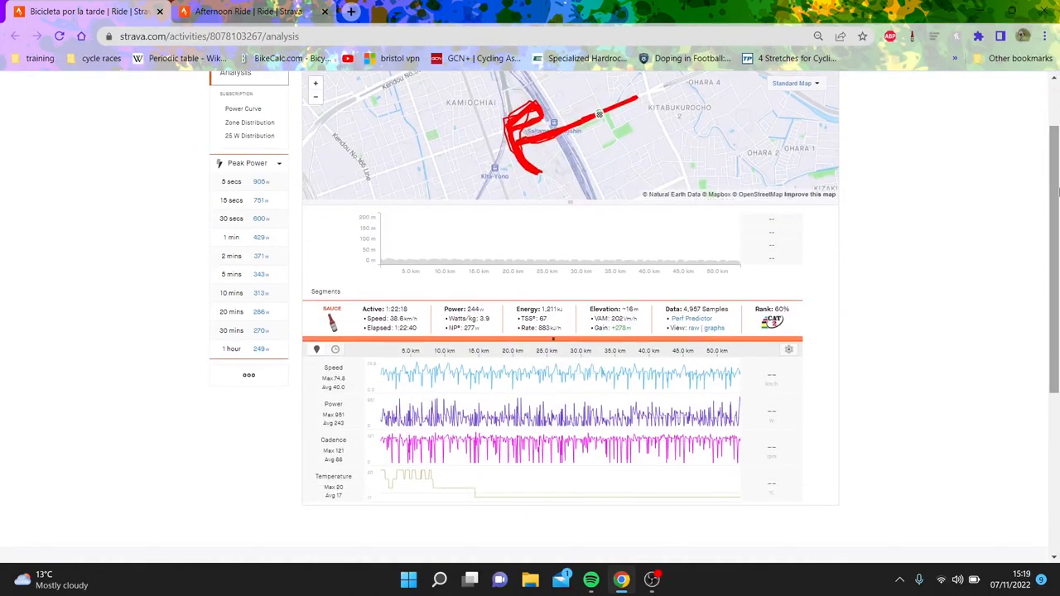
{"action": "mouse_move", "coordinate": [435, 374]}
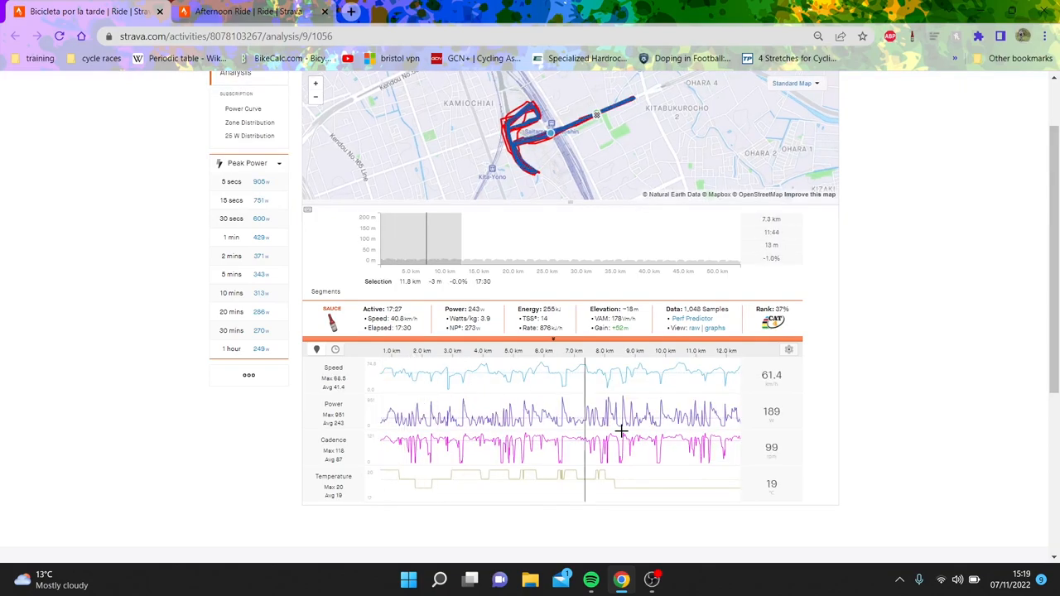
{"action": "mouse_move", "coordinate": [488, 404]}
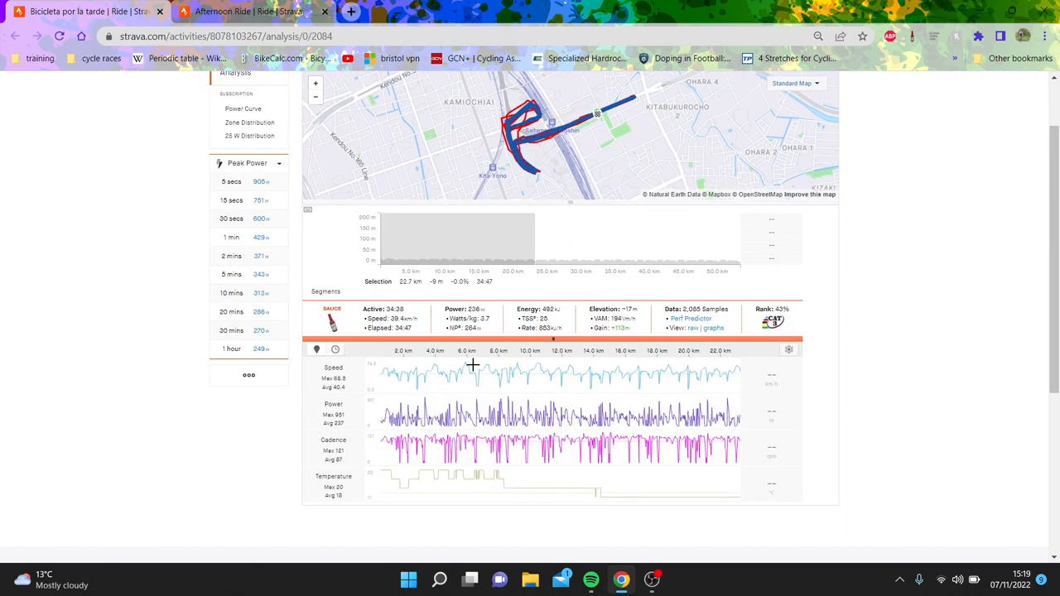
{"action": "mouse_move", "coordinate": [550, 378]}
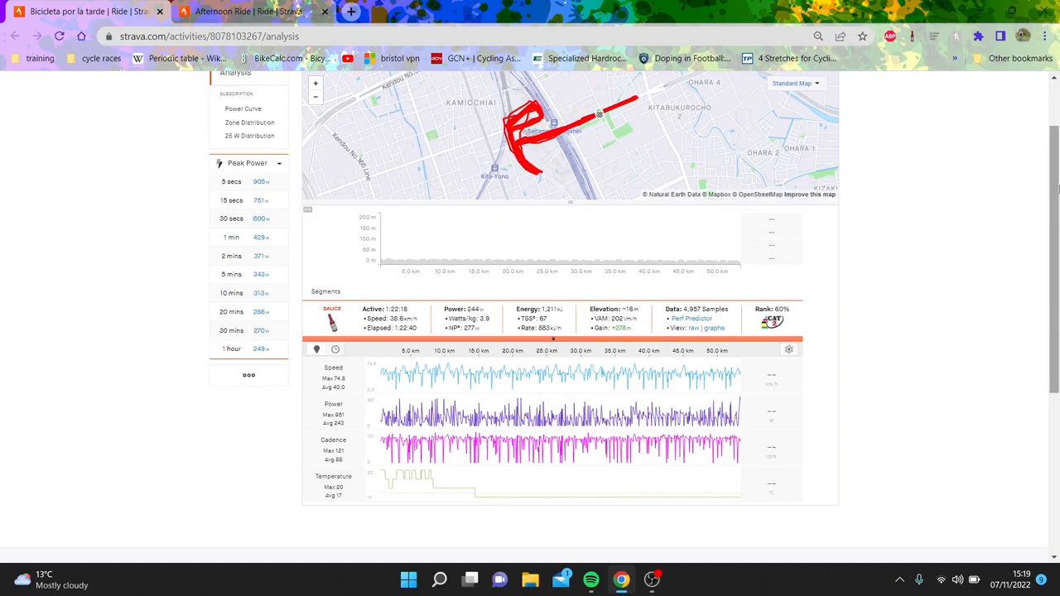
{"action": "scroll", "scroll_direction": "up", "scroll_amount": 3}
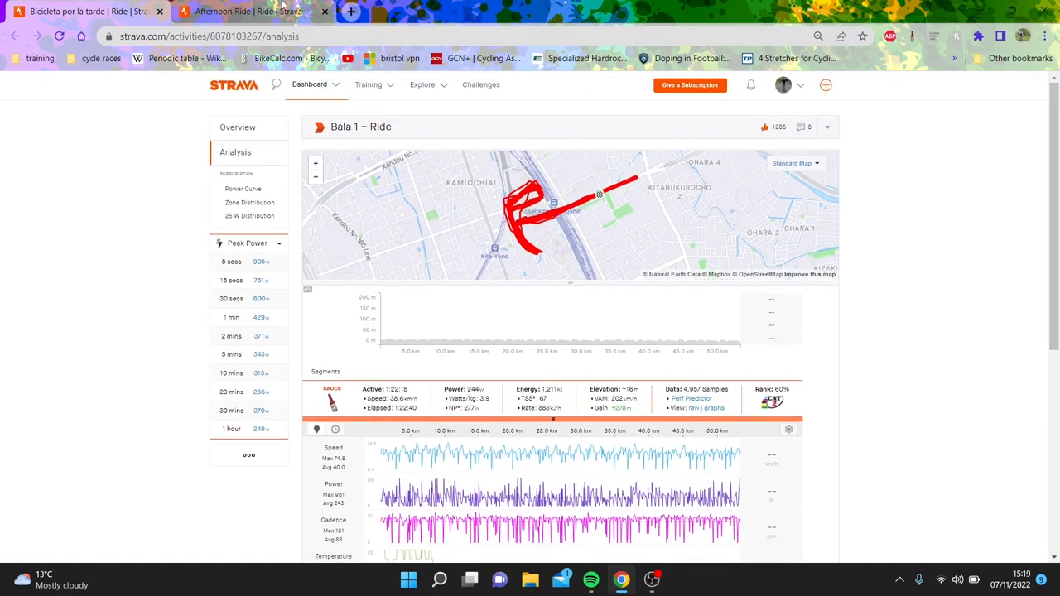
{"action": "mouse_move", "coordinate": [290, 296]}
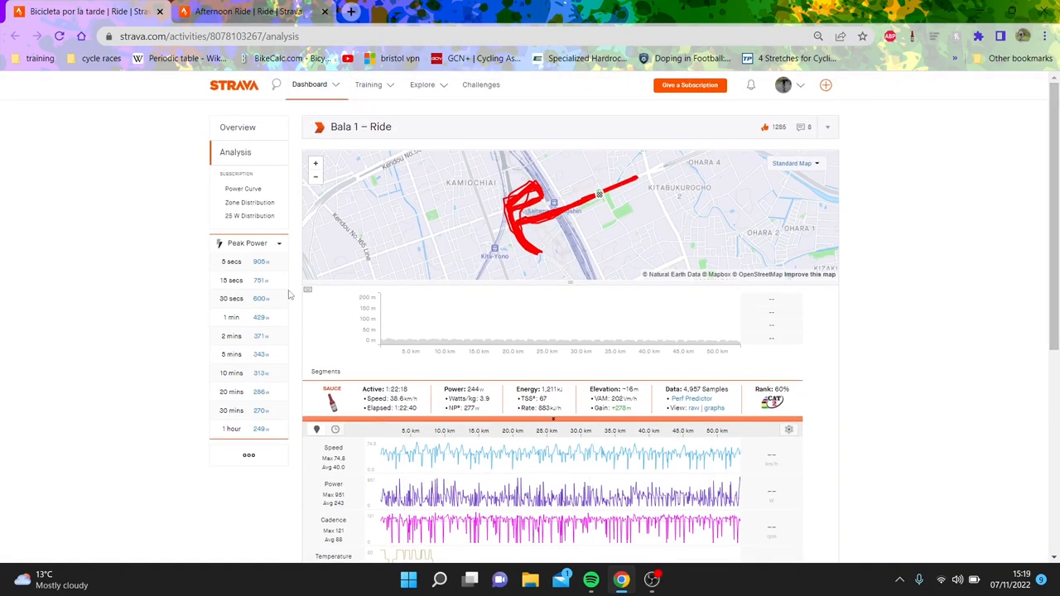
{"action": "left_click", "coordinate": [240, 353]}
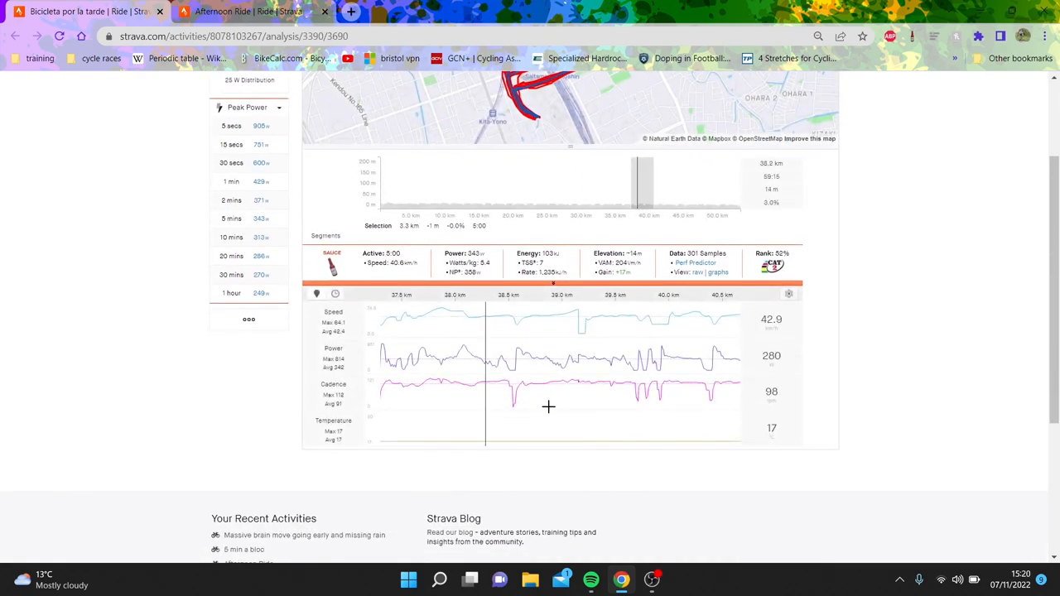
{"action": "left_click", "coordinate": [238, 127]}
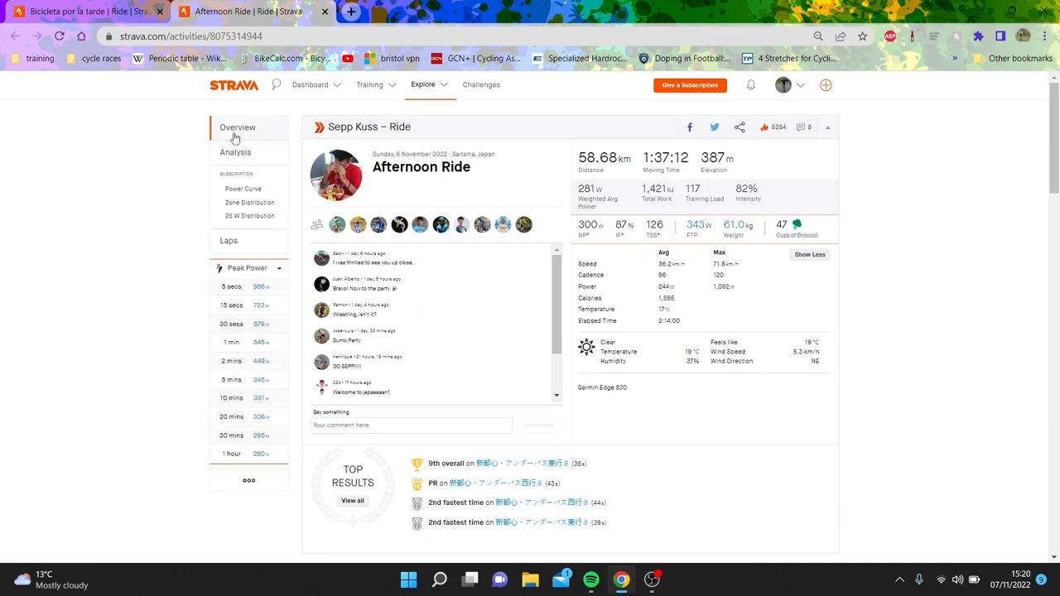
- Explore Afternoon Ride's analysis, narrowing to a later stretch and the best 2-minute (449 W) effort
{"action": "left_click", "coordinate": [235, 152]}
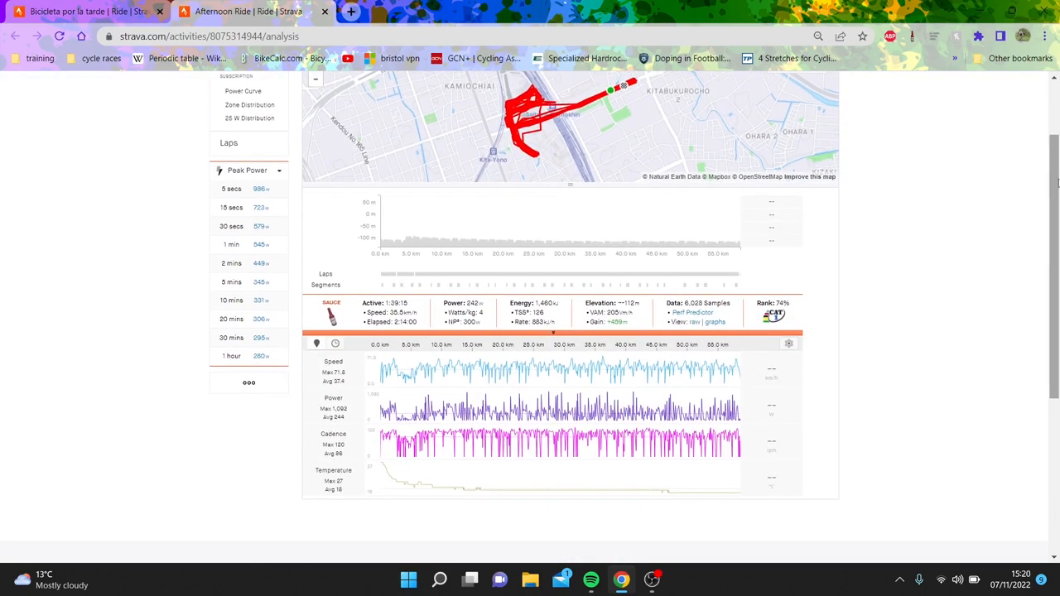
{"action": "mouse_move", "coordinate": [392, 278]}
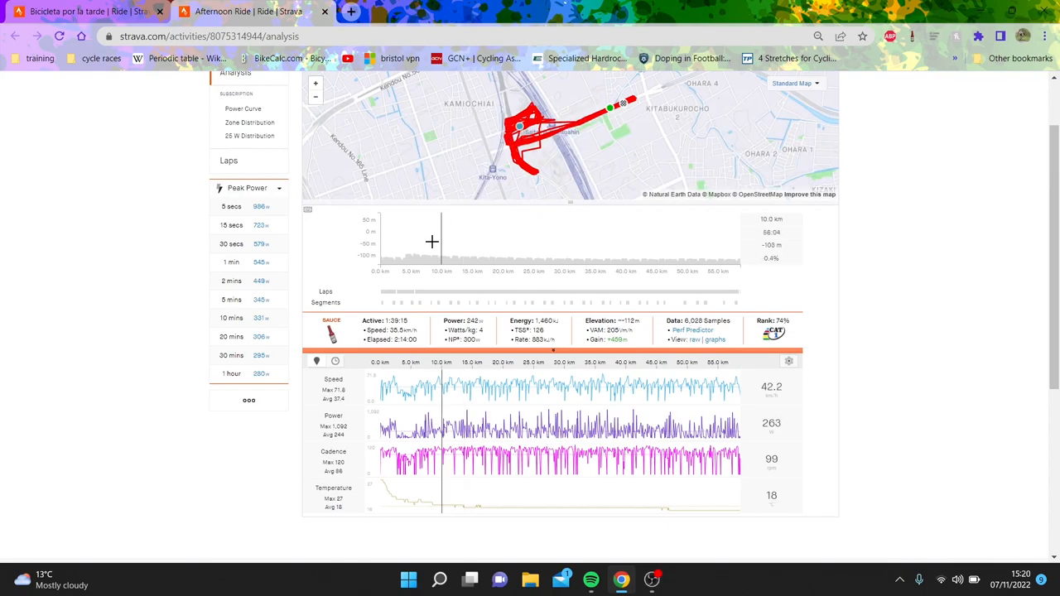
{"action": "left_click", "coordinate": [406, 292]}
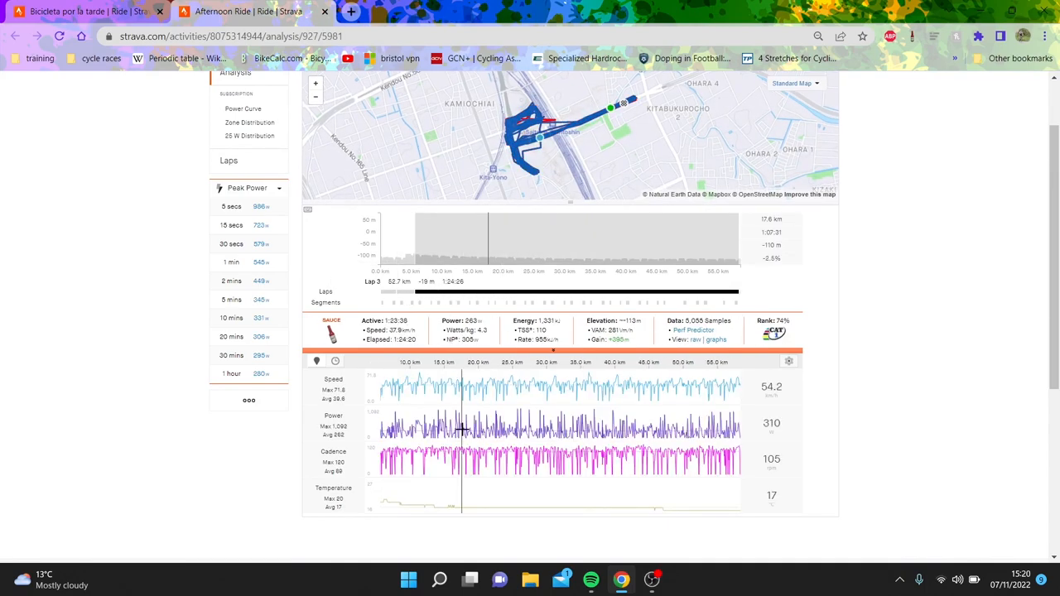
{"action": "mouse_move", "coordinate": [741, 472]}
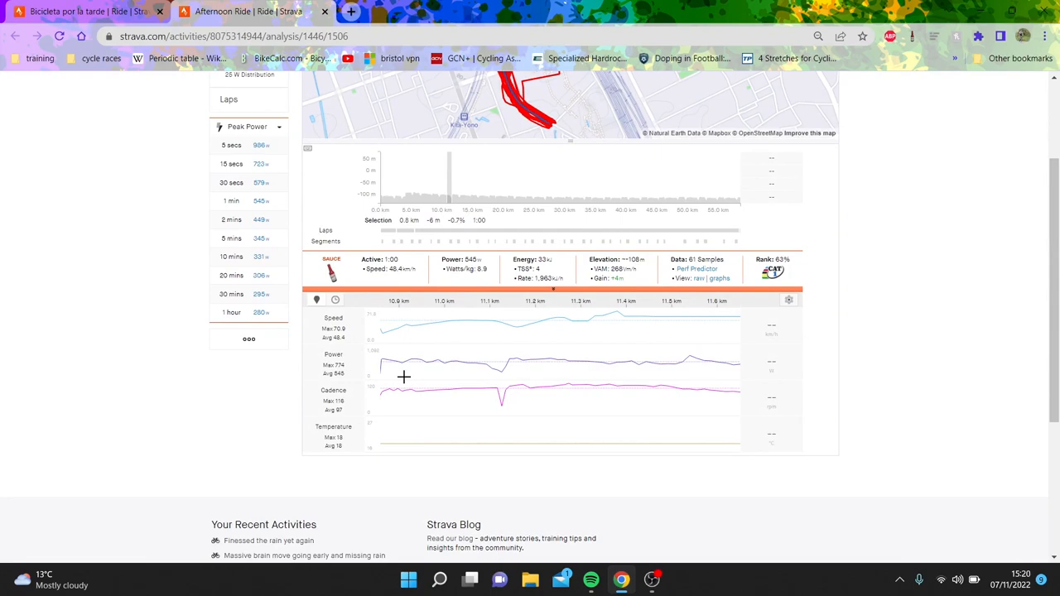
{"action": "scroll", "scroll_direction": "up", "scroll_amount": 3}
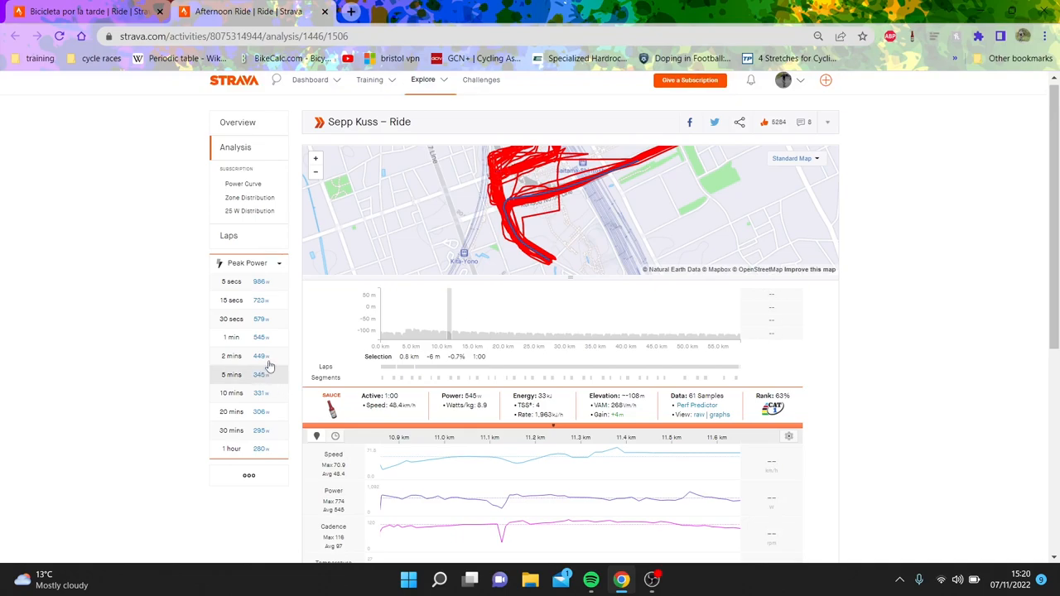
{"action": "left_click", "coordinate": [230, 355]}
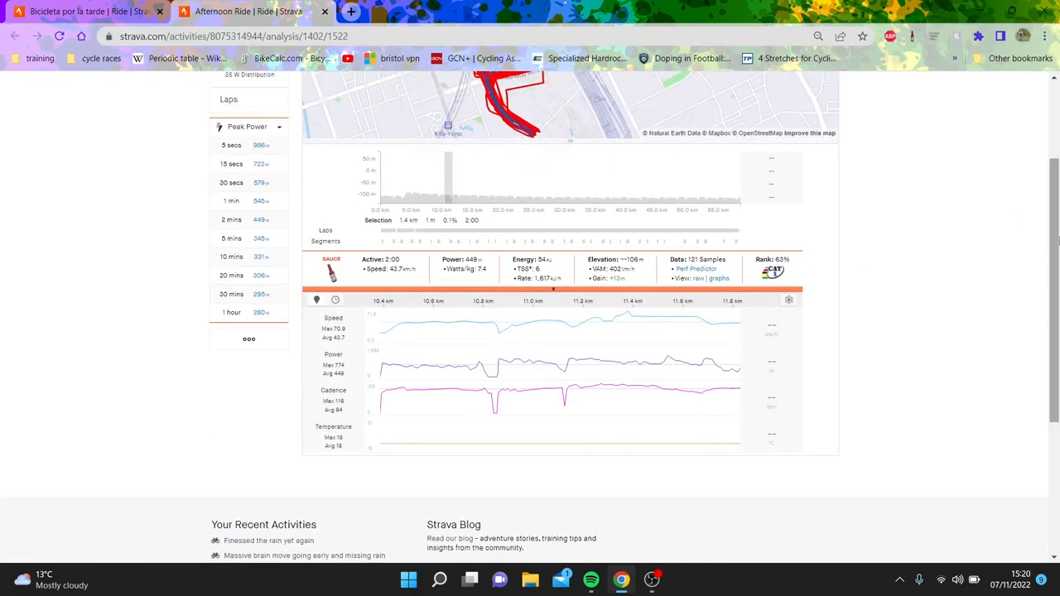
{"action": "scroll", "scroll_direction": "up", "scroll_amount": 3}
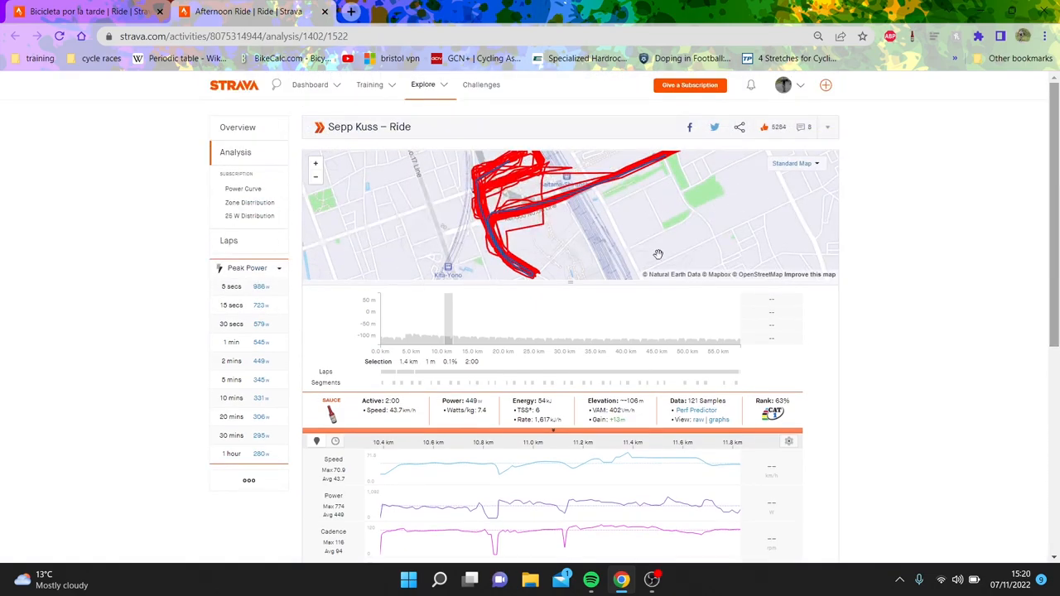
{"action": "left_click", "coordinate": [237, 127]}
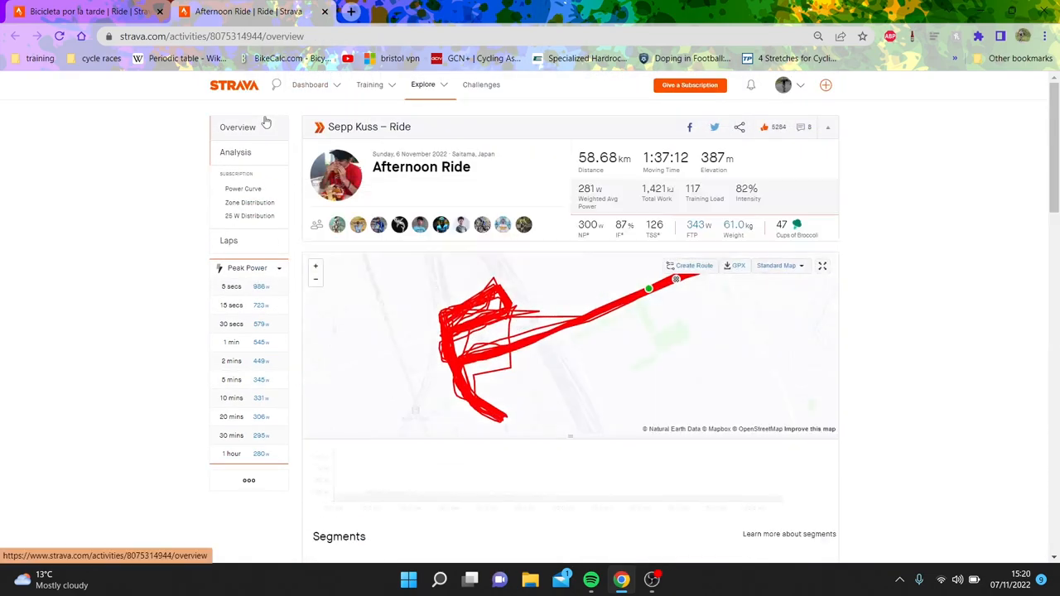
- View and close the other athletes on Sepp Kuss's Afternoon Ride, then reopen its analysis
{"action": "scroll", "scroll_direction": "down", "scroll_amount": 3}
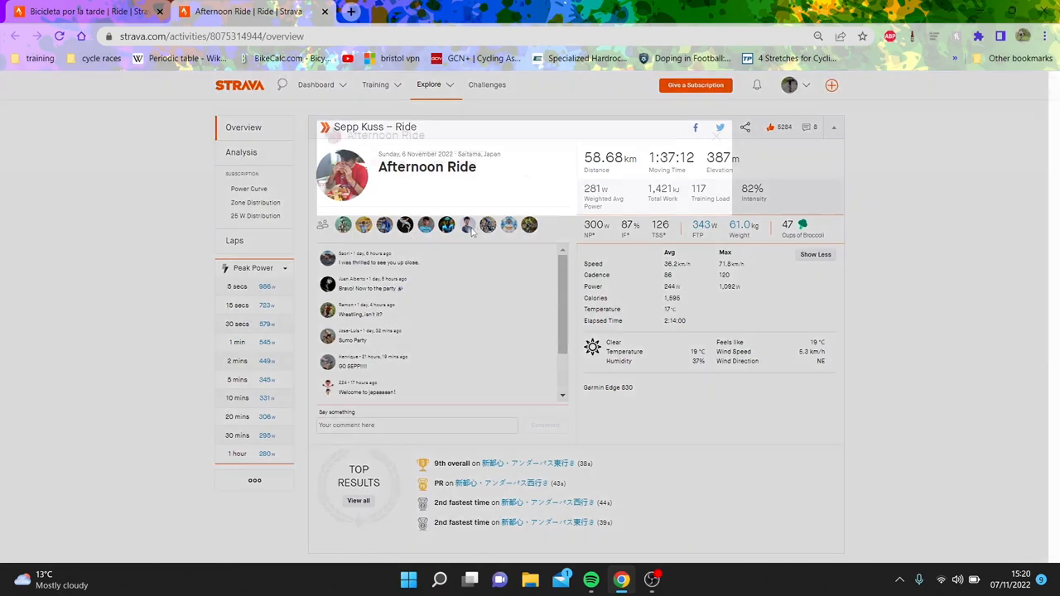
{"action": "left_click", "coordinate": [467, 224]}
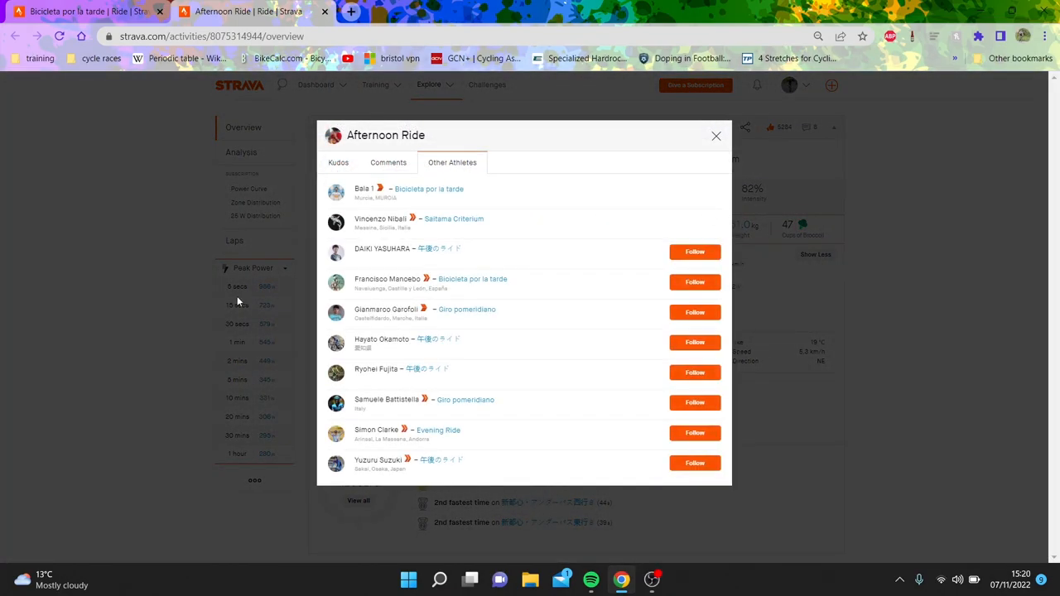
{"action": "left_click", "coordinate": [716, 136]}
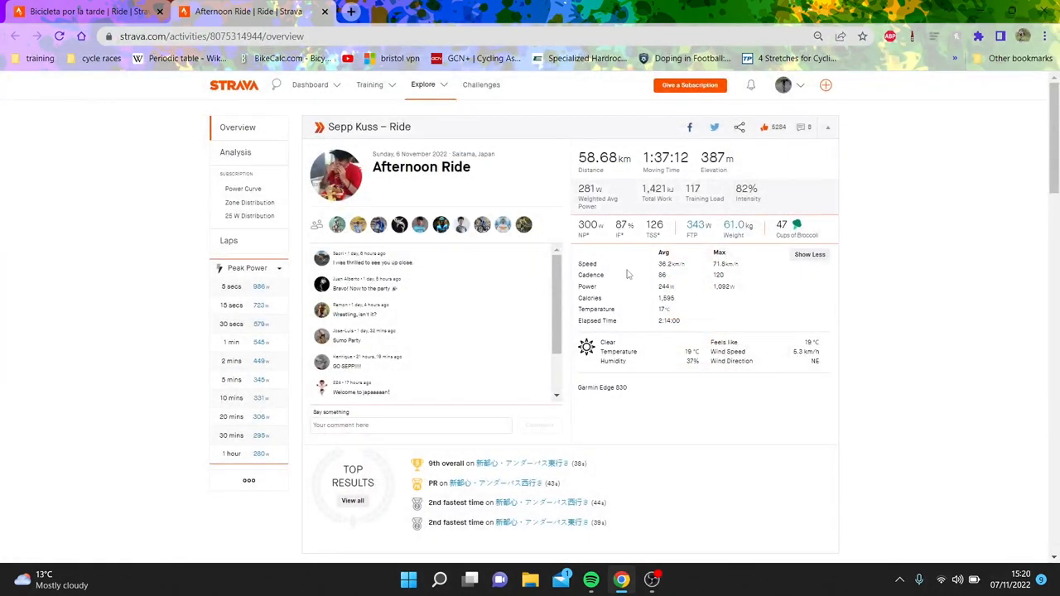
{"action": "left_click", "coordinate": [235, 151]}
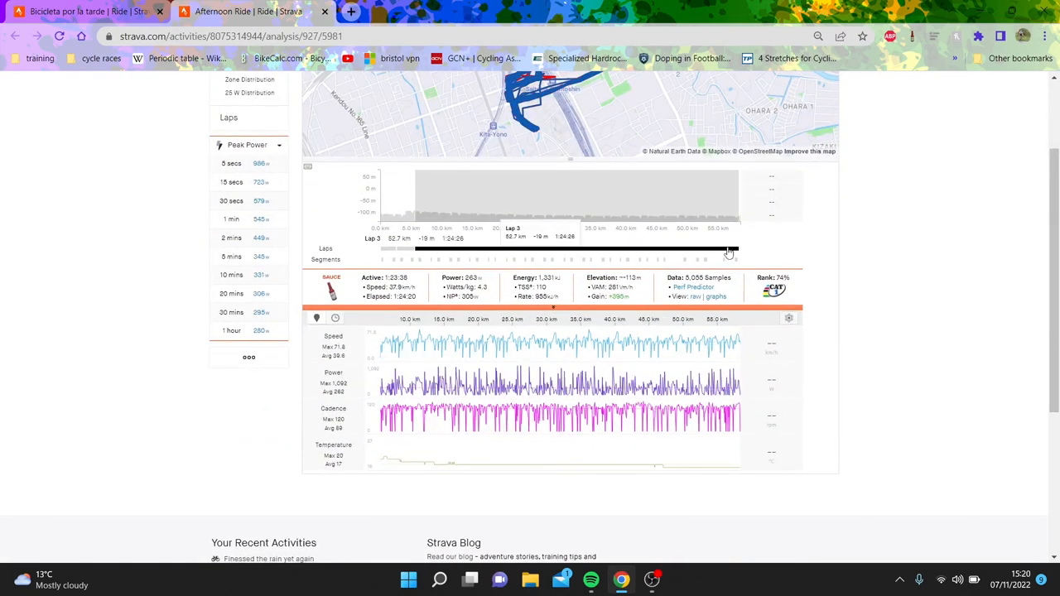
{"action": "mouse_move", "coordinate": [541, 193]}
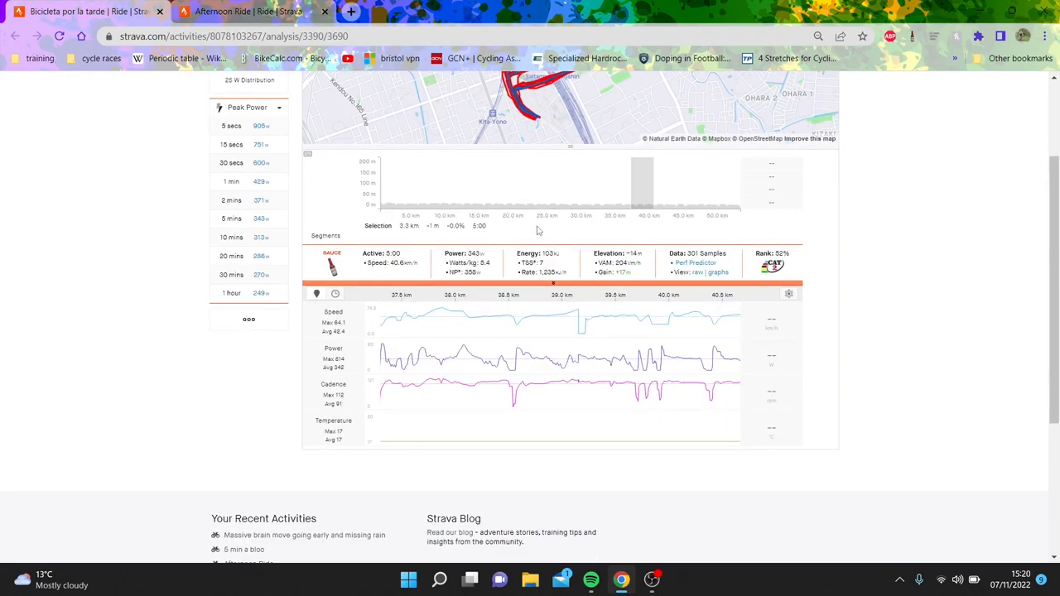
- Clear the five-minute selection so the charts span the whole ride: 244 W over 1:22:18
{"action": "left_click", "coordinate": [530, 180]}
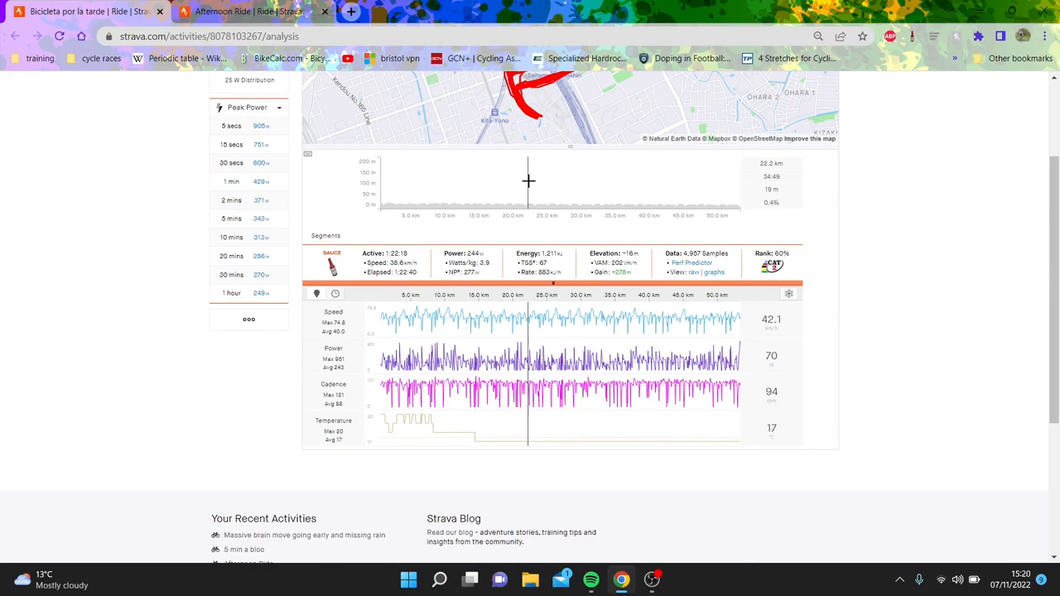
{"action": "scroll", "scroll_direction": "up", "scroll_amount": 3}
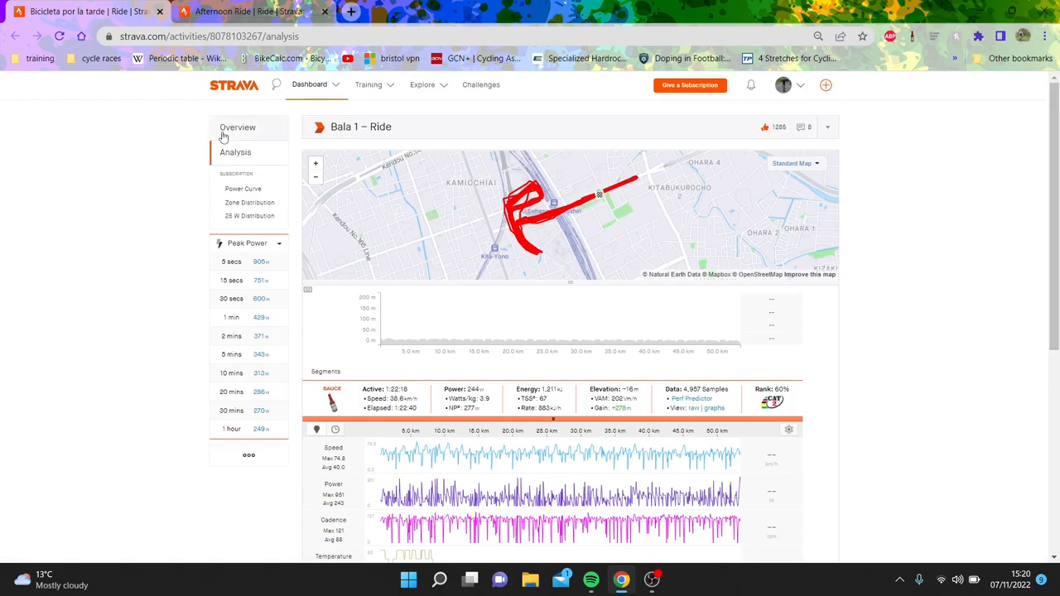
- Check Bicicleta por la tarde's overview and other athletes, briefly reopen analysis, and return to overview
{"action": "left_click", "coordinate": [237, 127]}
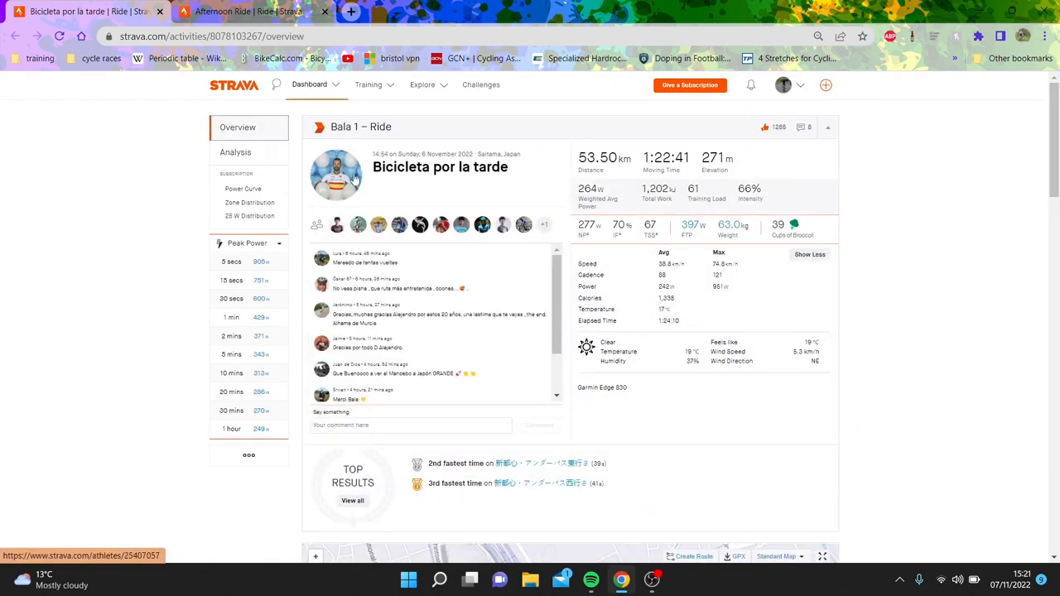
{"action": "mouse_move", "coordinate": [654, 207]}
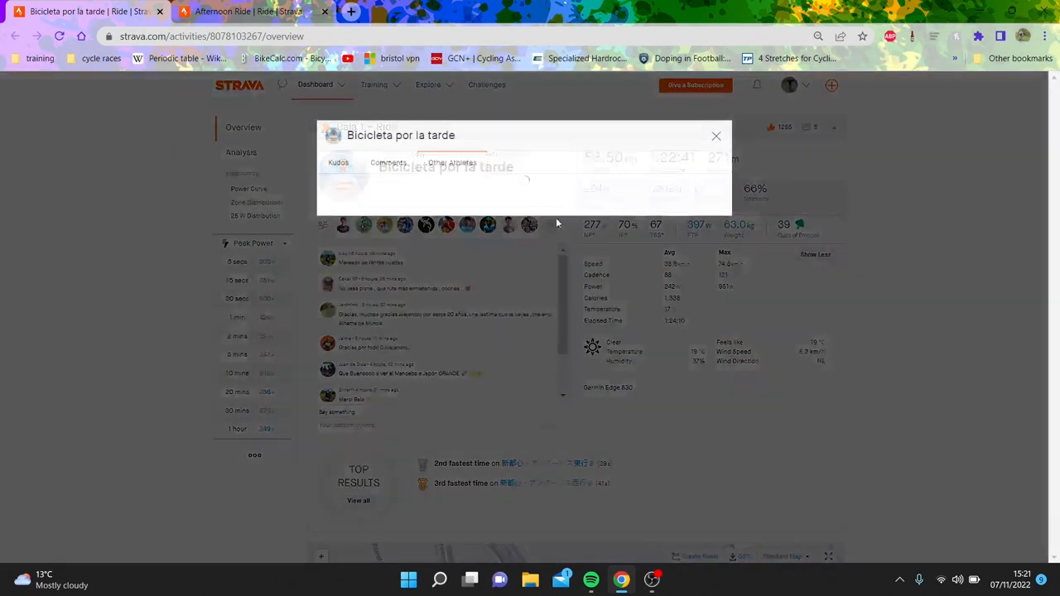
{"action": "left_click", "coordinate": [452, 162]}
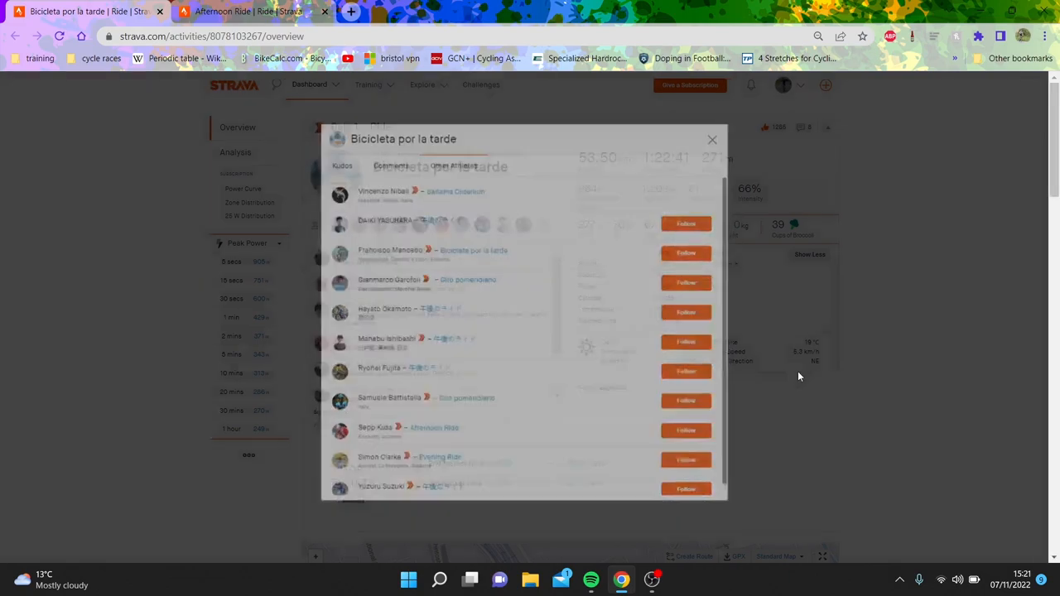
{"action": "left_click", "coordinate": [235, 152]}
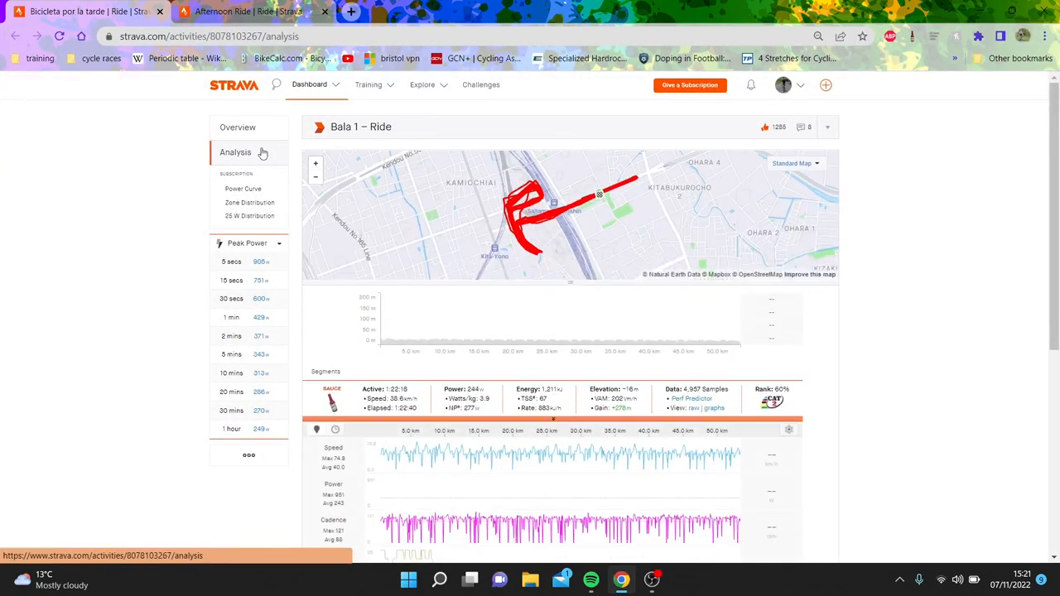
{"action": "mouse_move", "coordinate": [616, 319]}
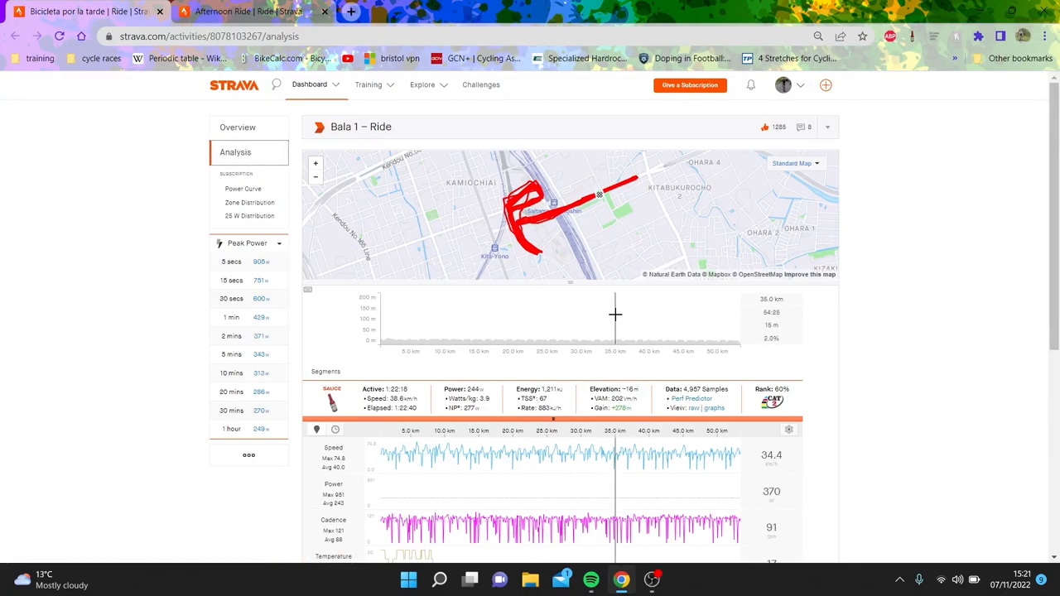
{"action": "left_click", "coordinate": [238, 126]}
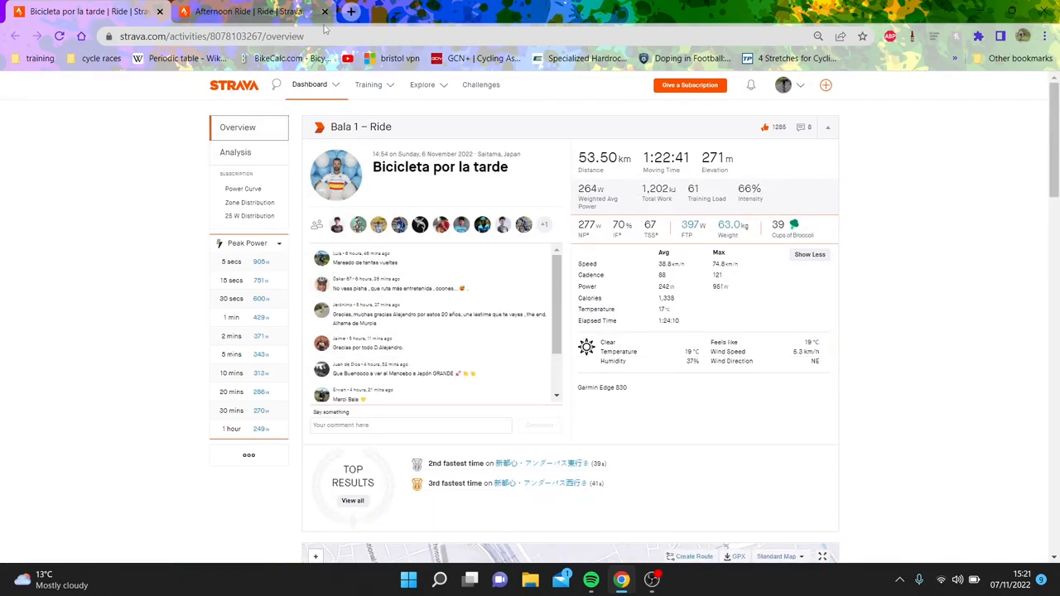